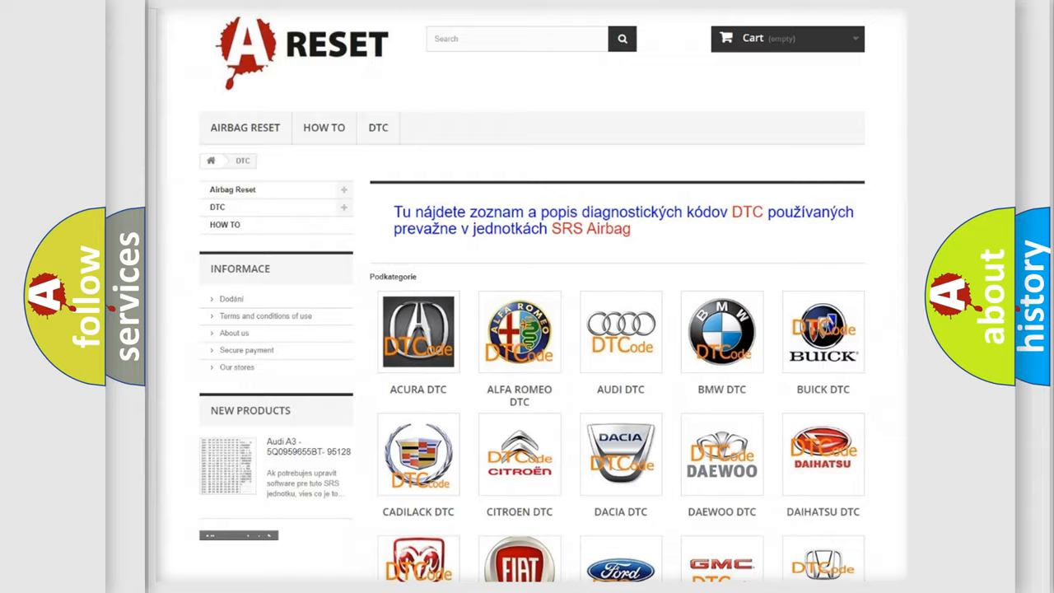
# Open the JEEP DTC category to list its diagnostic trouble code subcategories.
pyautogui.scroll(-3)
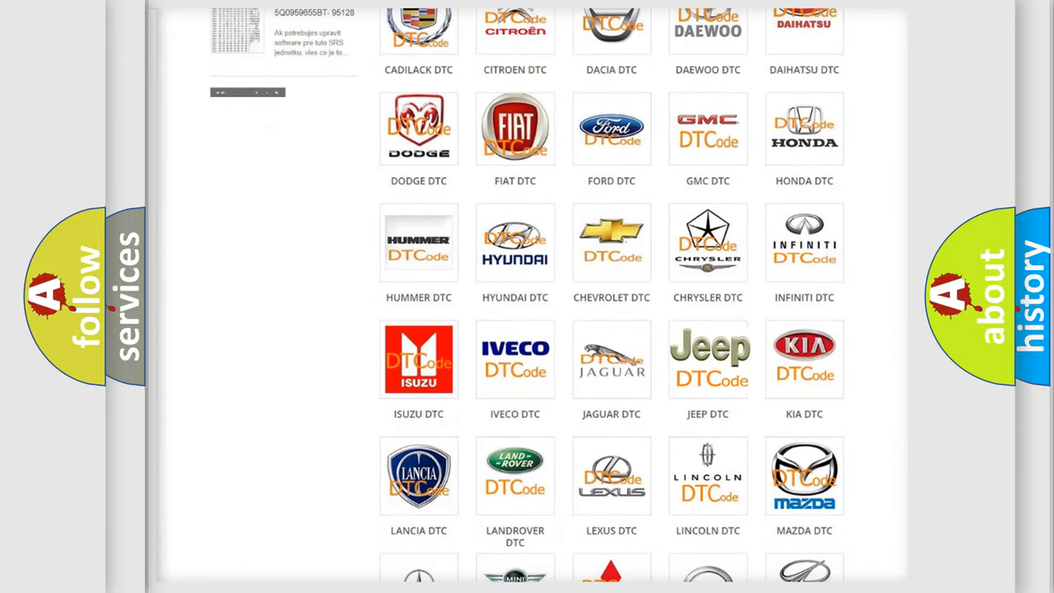
pyautogui.click(708, 359)
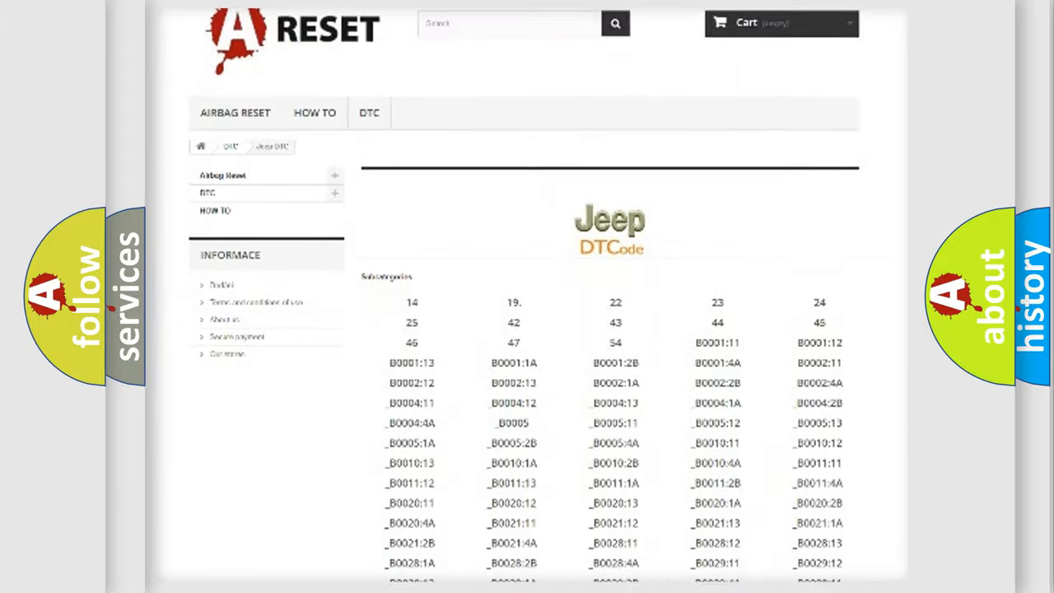
pyautogui.scroll(-3)
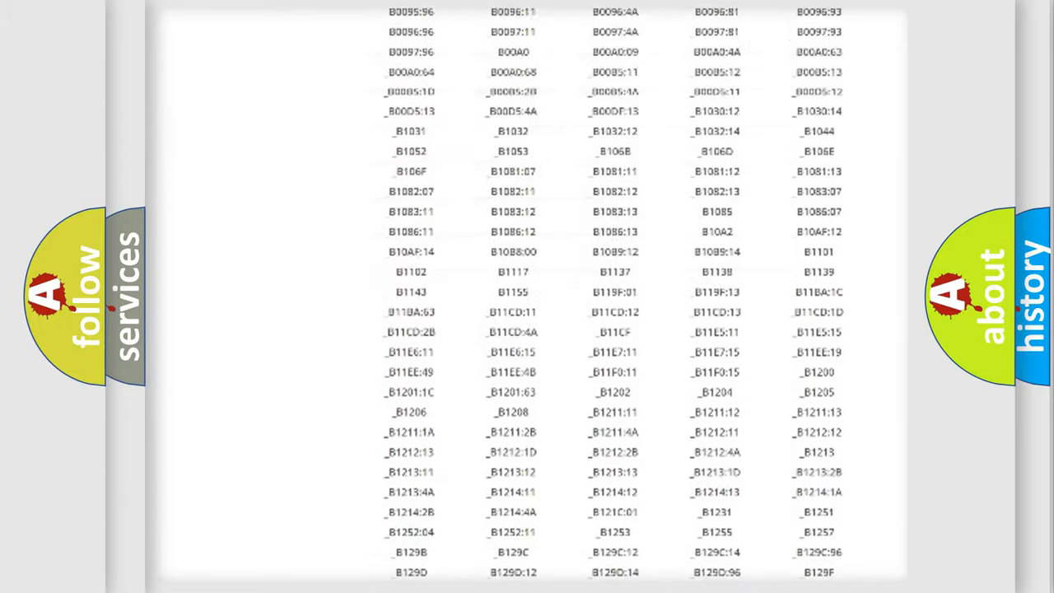
pyautogui.scroll(3)
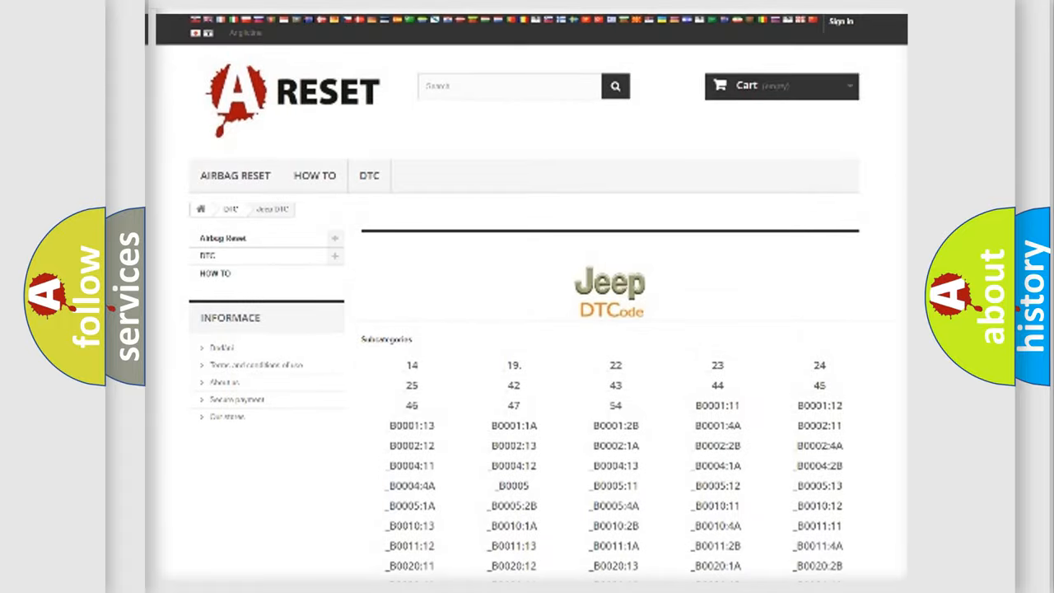